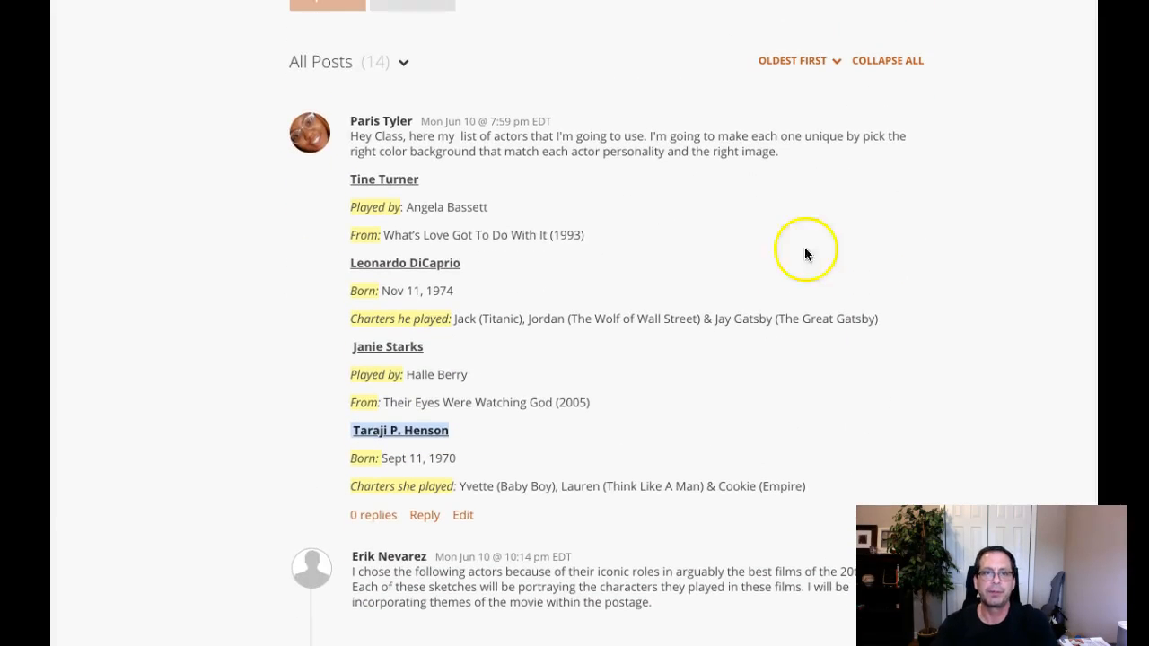
mouse_move(864, 330)
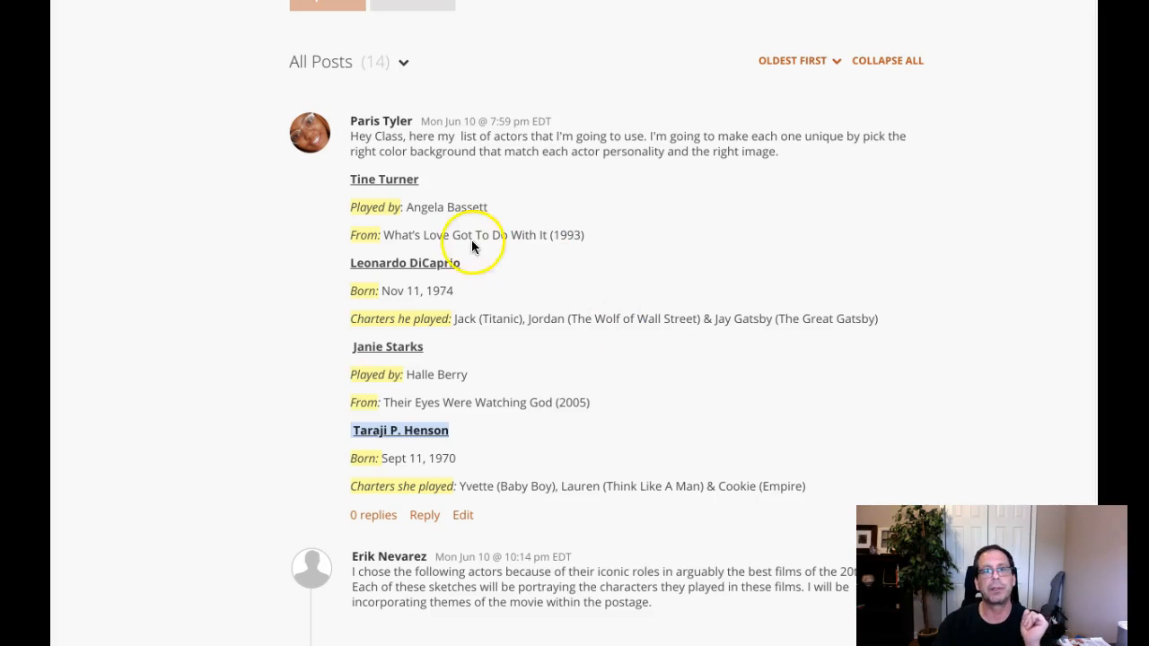
mouse_move(525, 347)
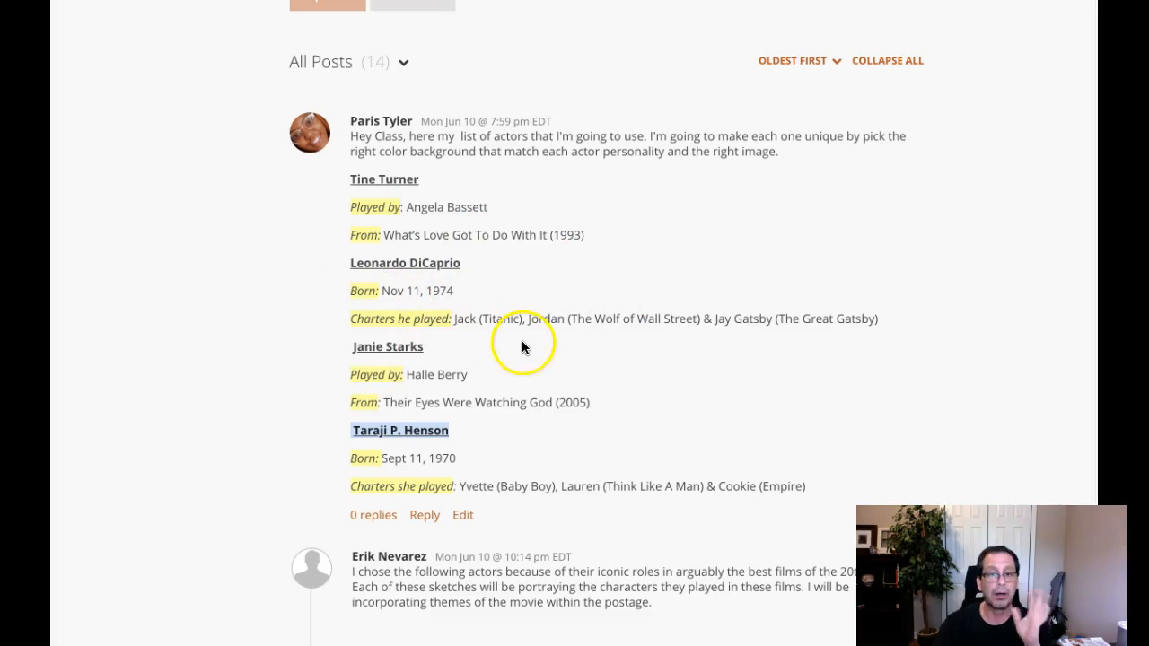
mouse_move(302, 269)
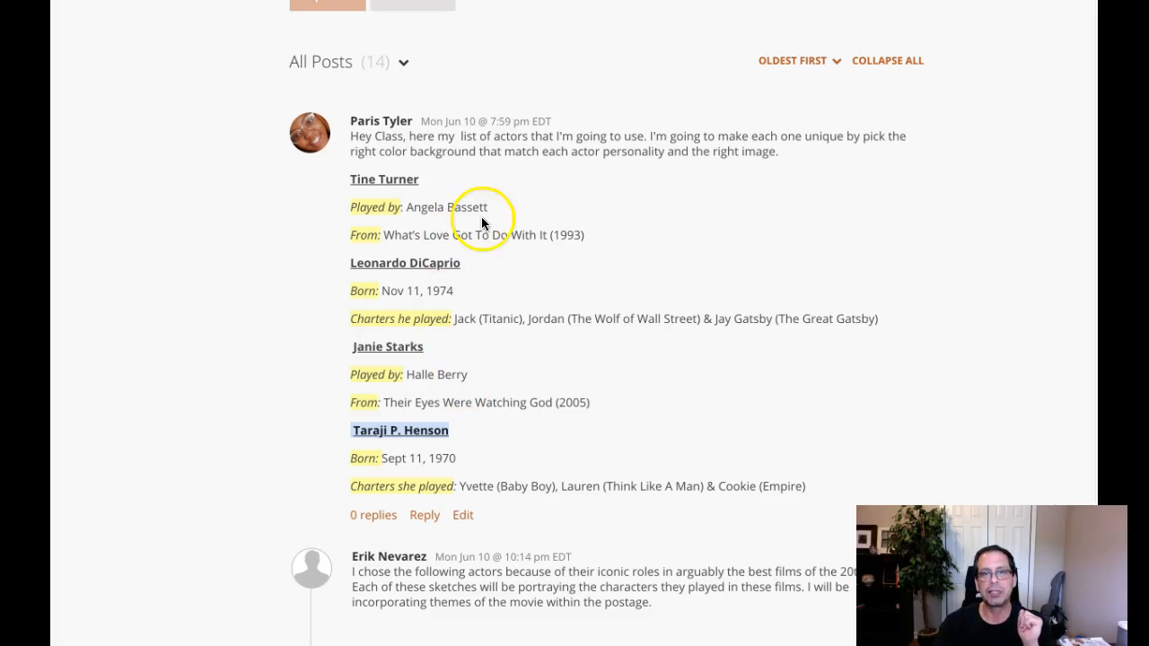
mouse_move(437, 456)
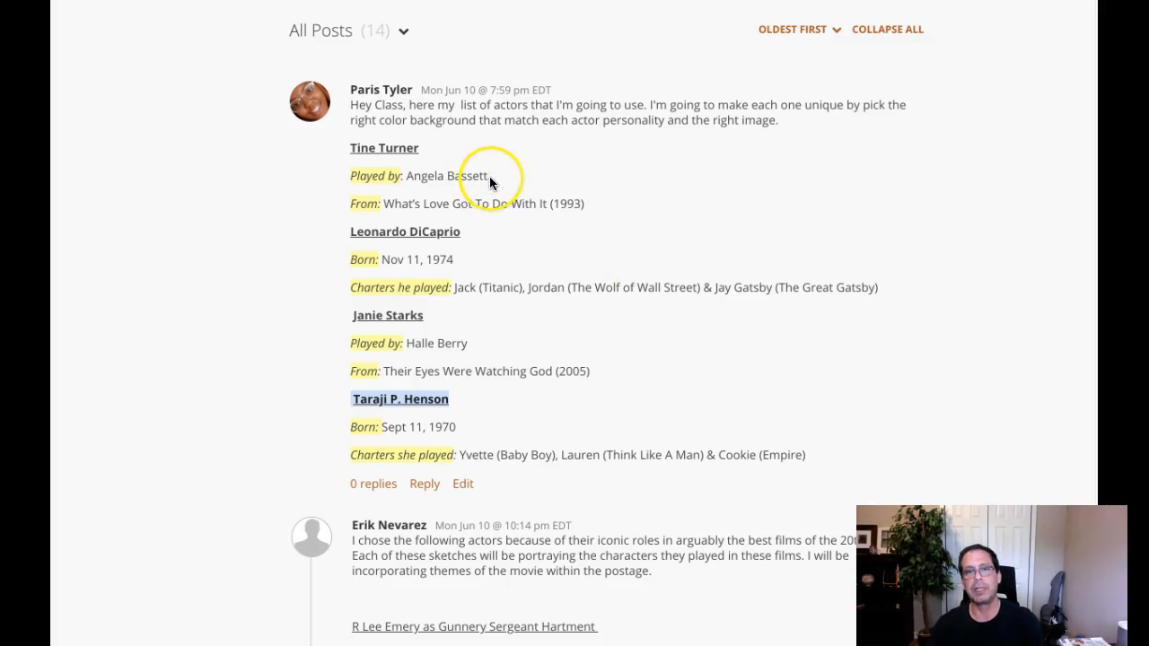
mouse_move(507, 218)
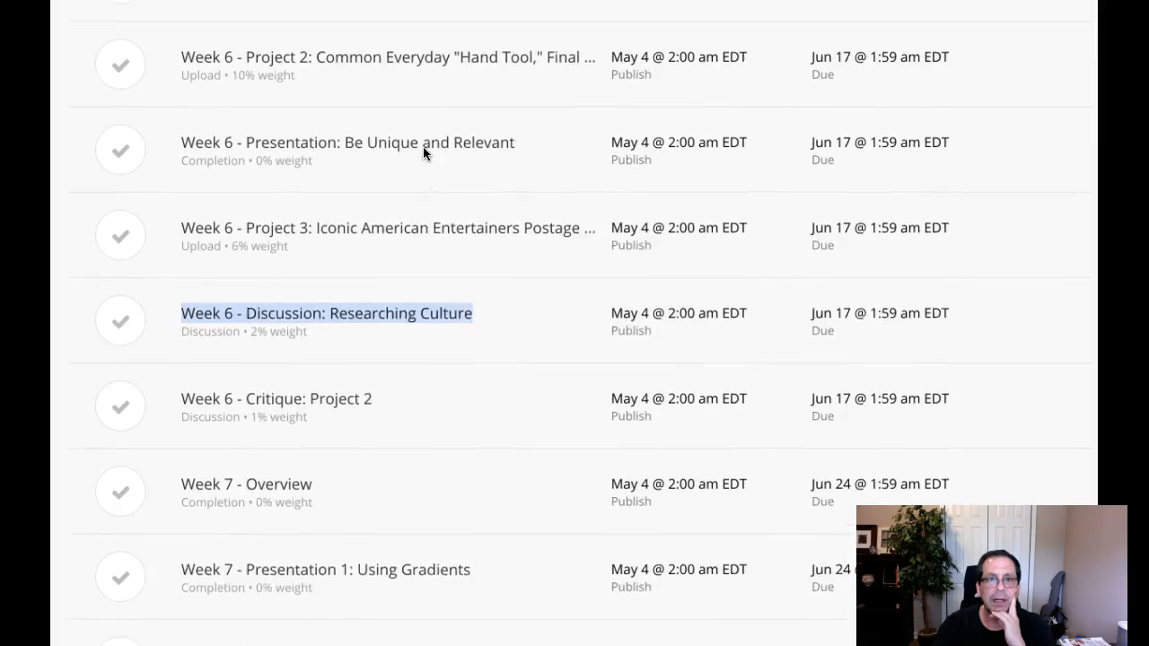
Step: Open the Week 6 Project 3 assignment in a new tab and view its instructions
scroll(down, 3)
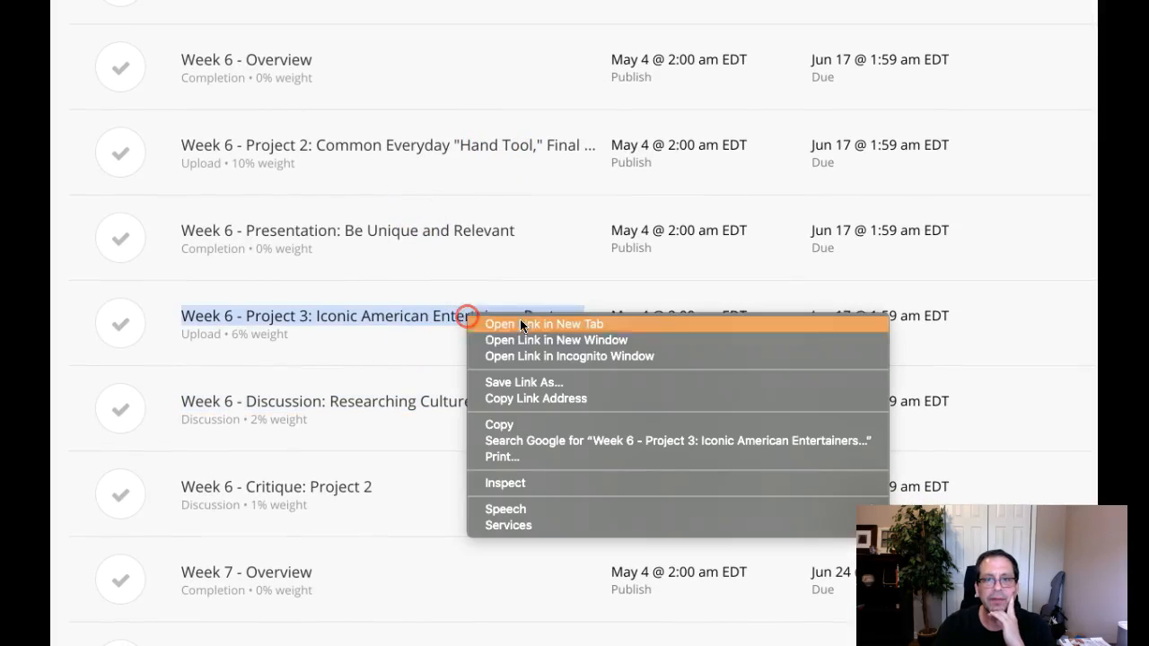
click(545, 324)
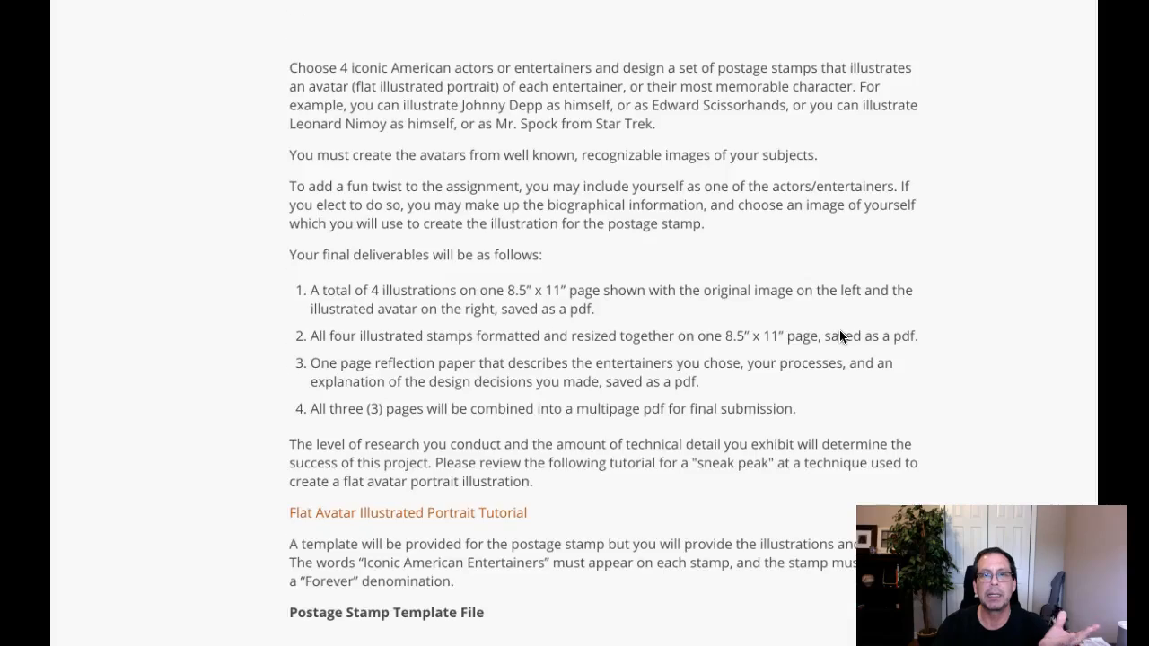
scroll(down, 3)
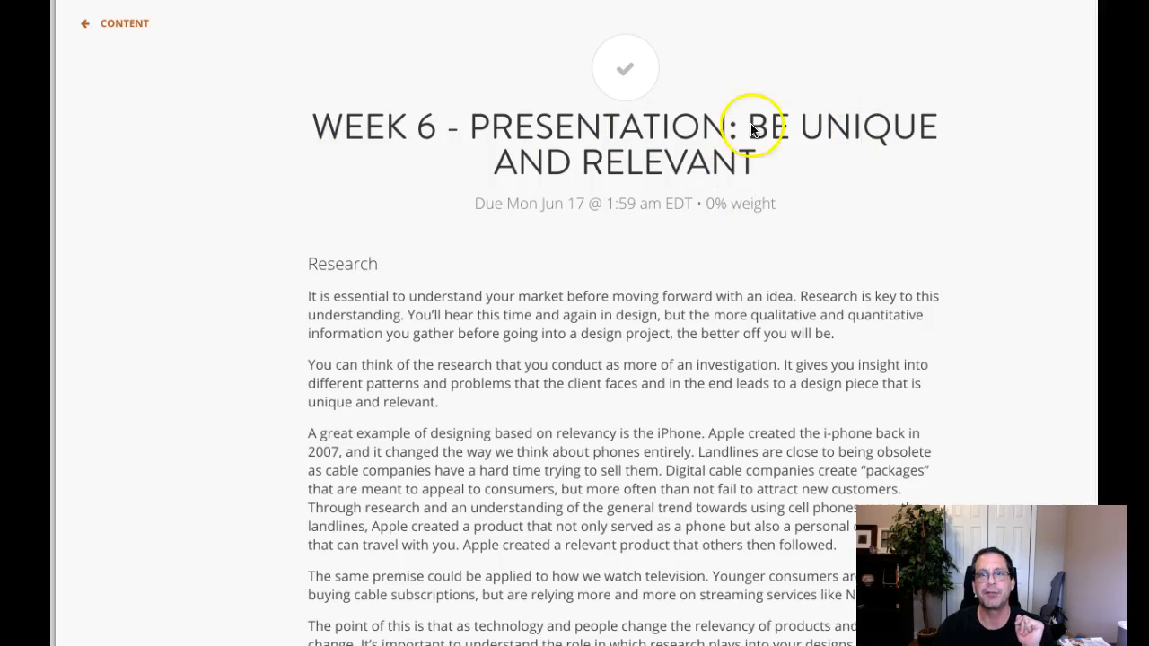
Step: Scroll through the Be Unique and Relevant presentation page, then return to the discussion thread
scroll(down, 3)
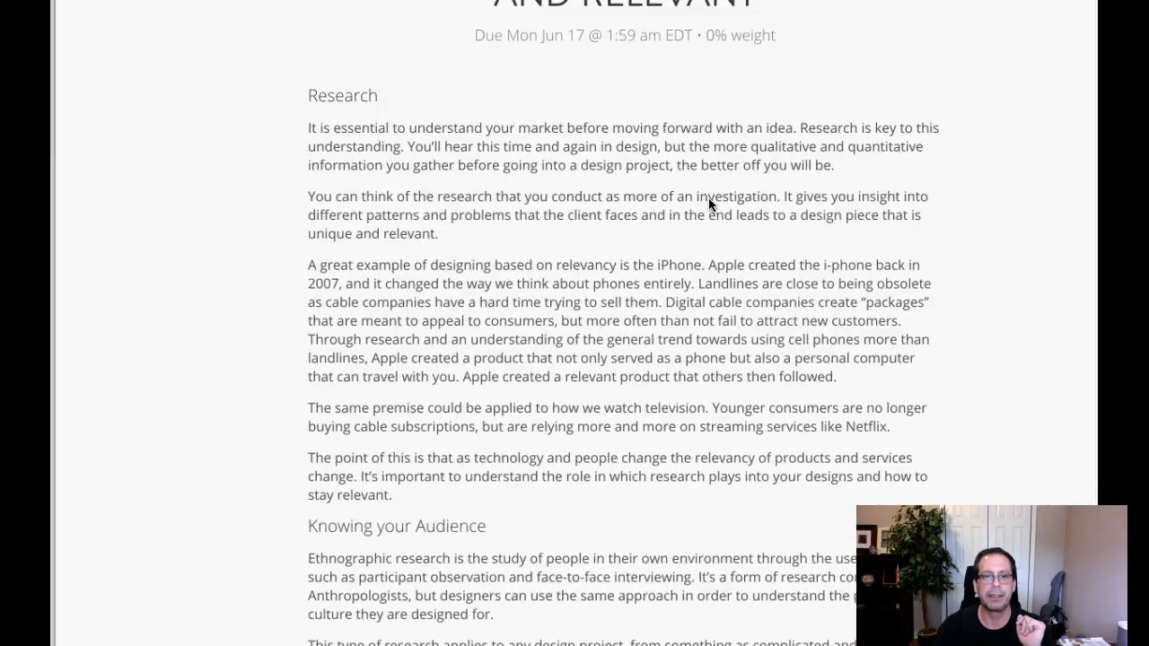
scroll(down, 3)
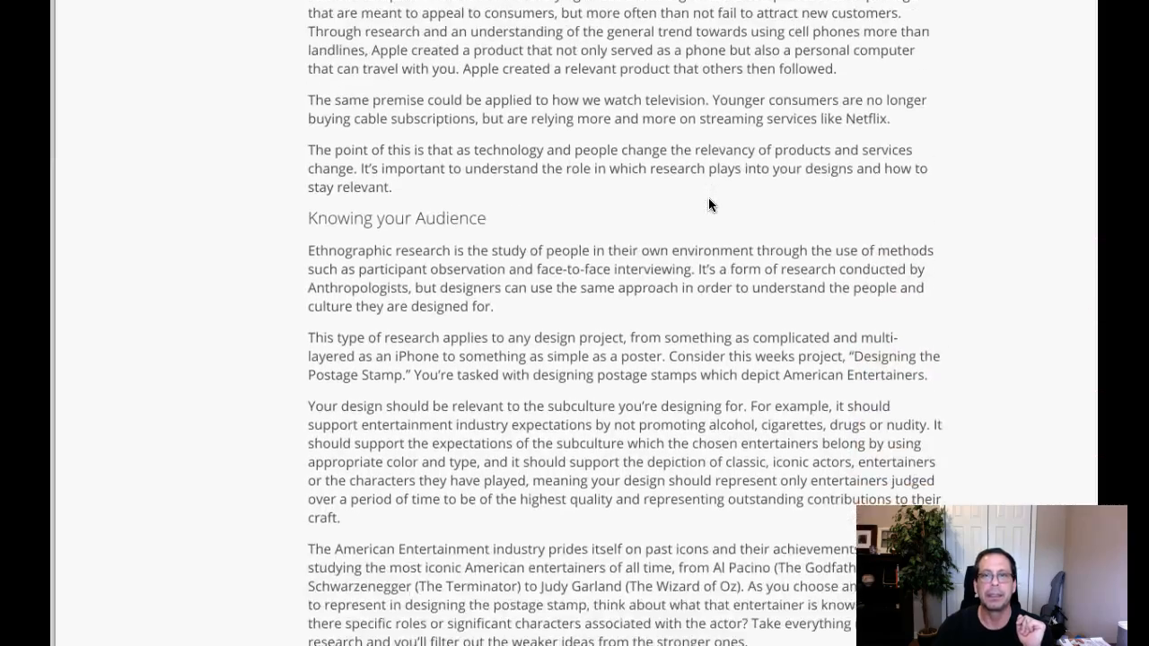
scroll(down, 3)
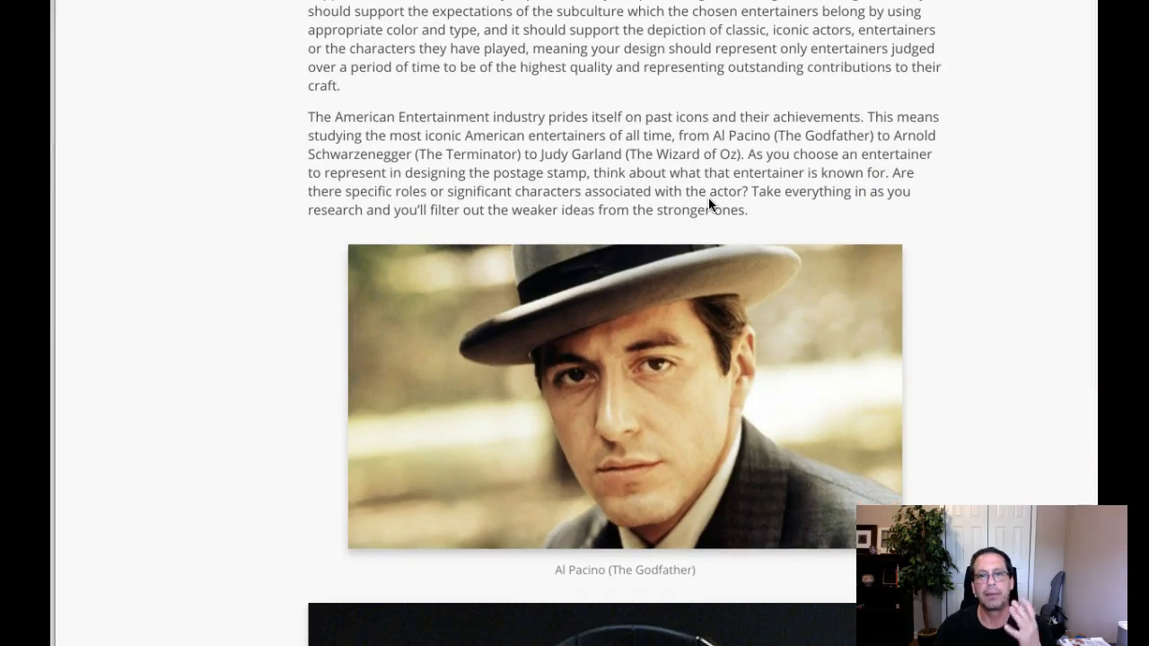
scroll(down, 3)
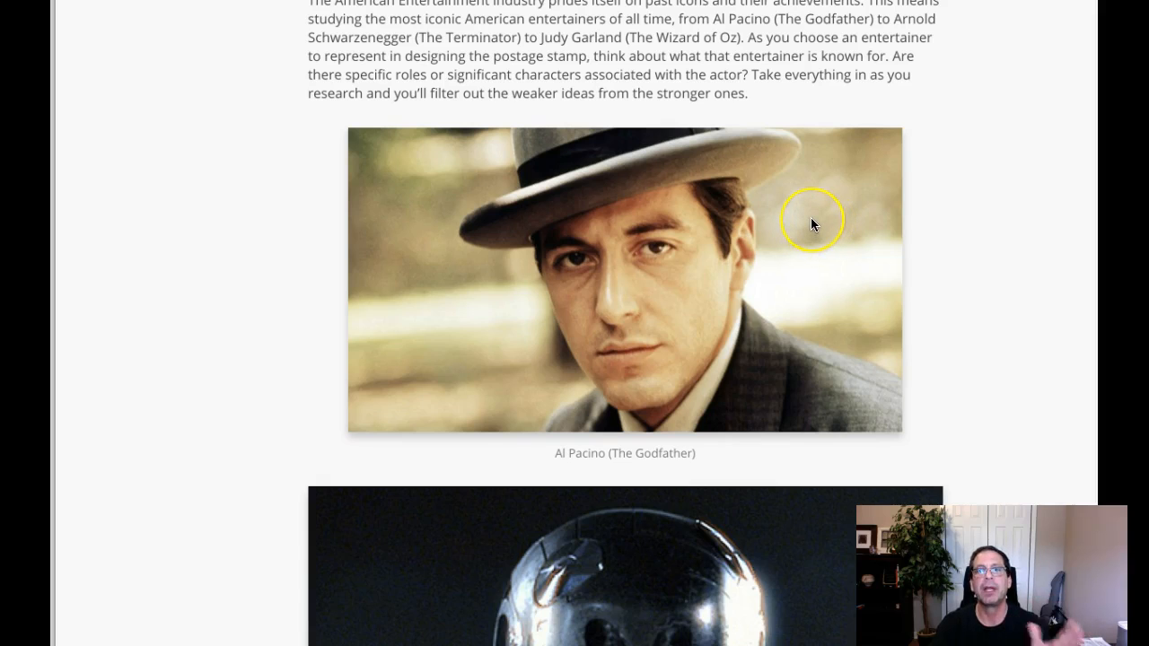
scroll(down, 3)
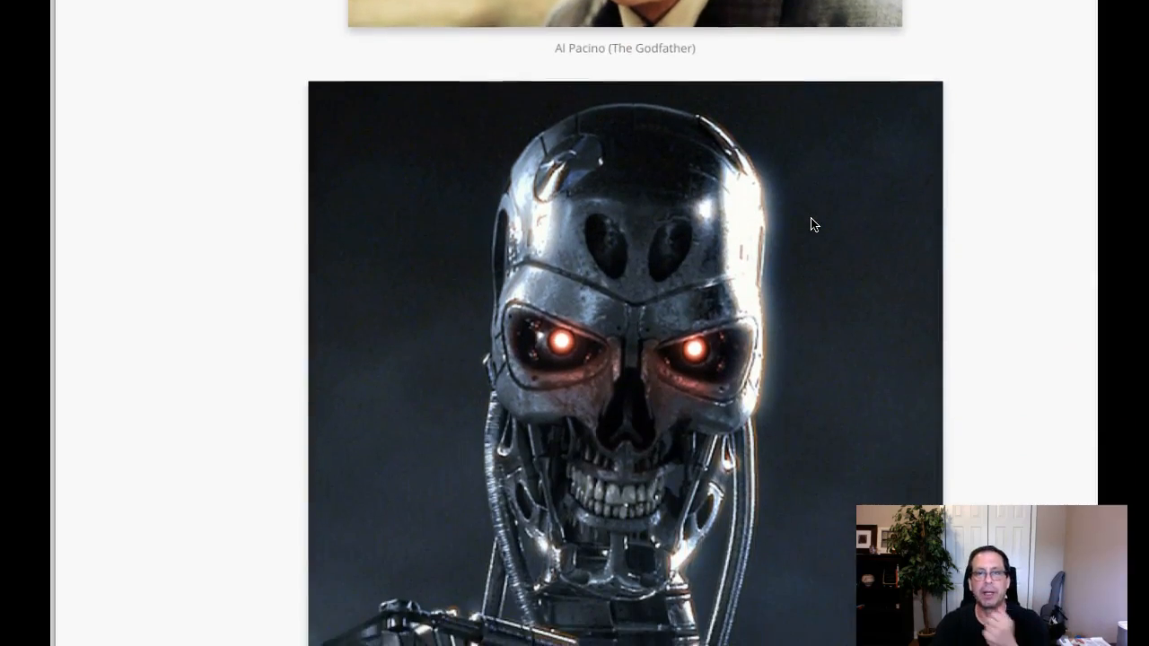
scroll(down, 3)
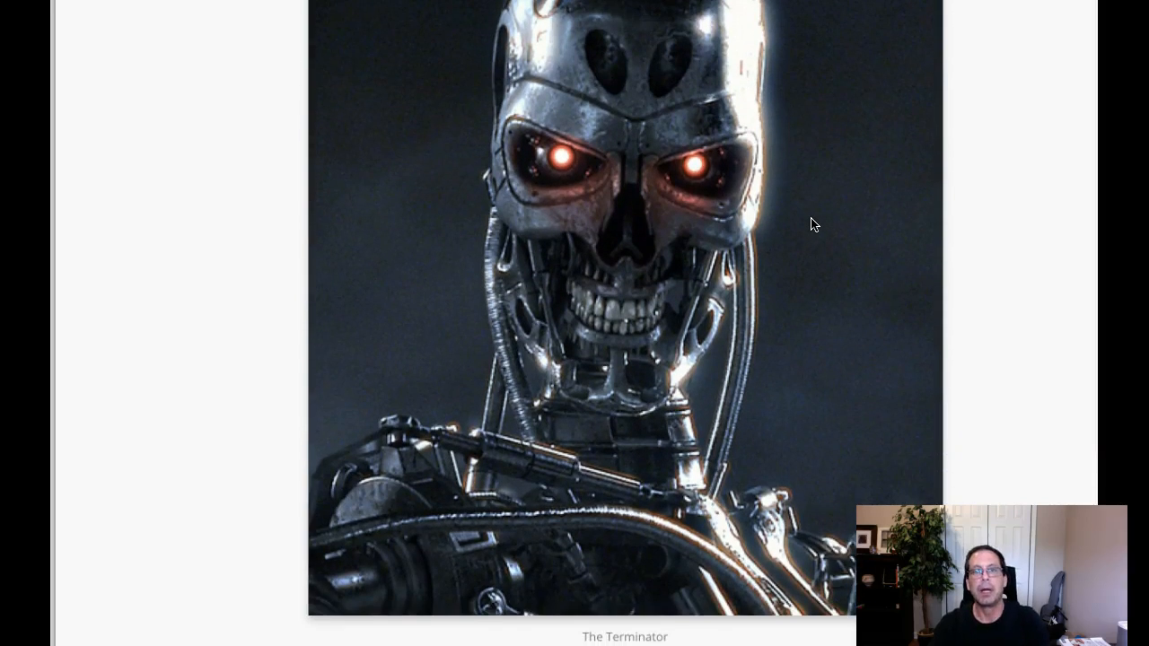
scroll(down, 3)
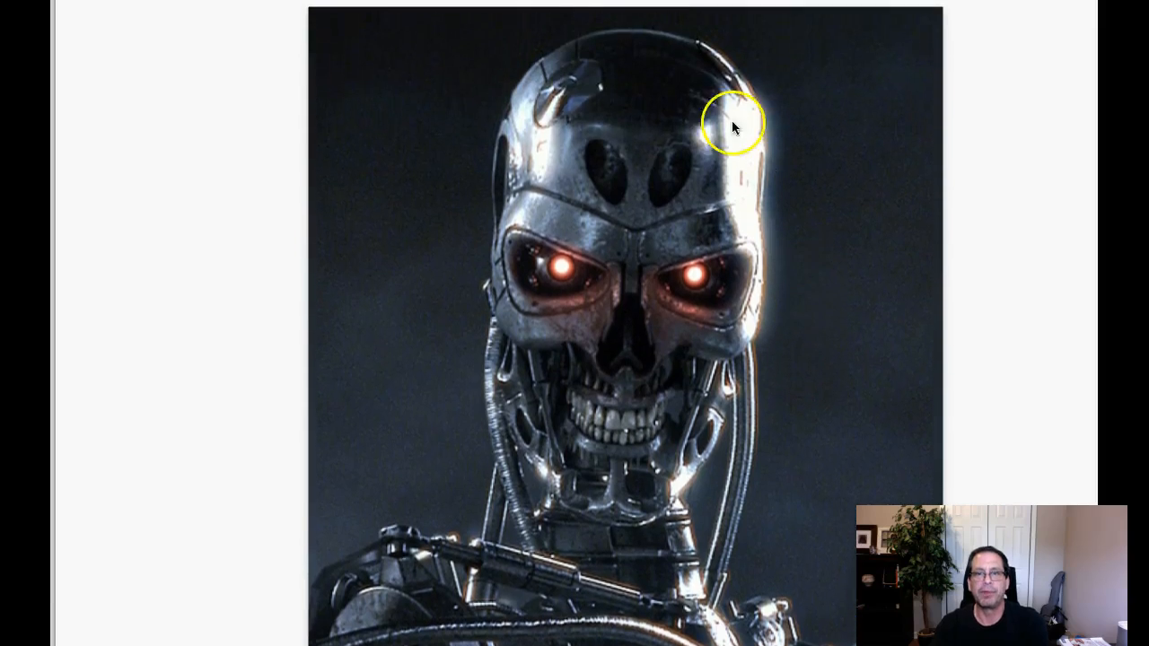
scroll(down, 3)
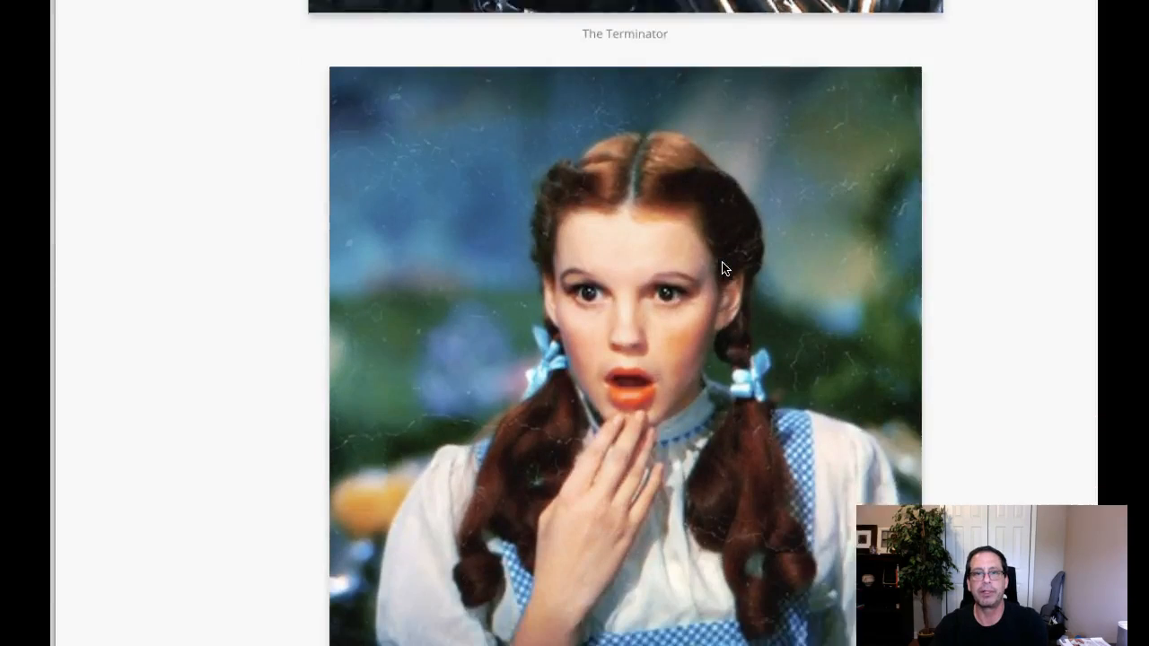
scroll(down, 3)
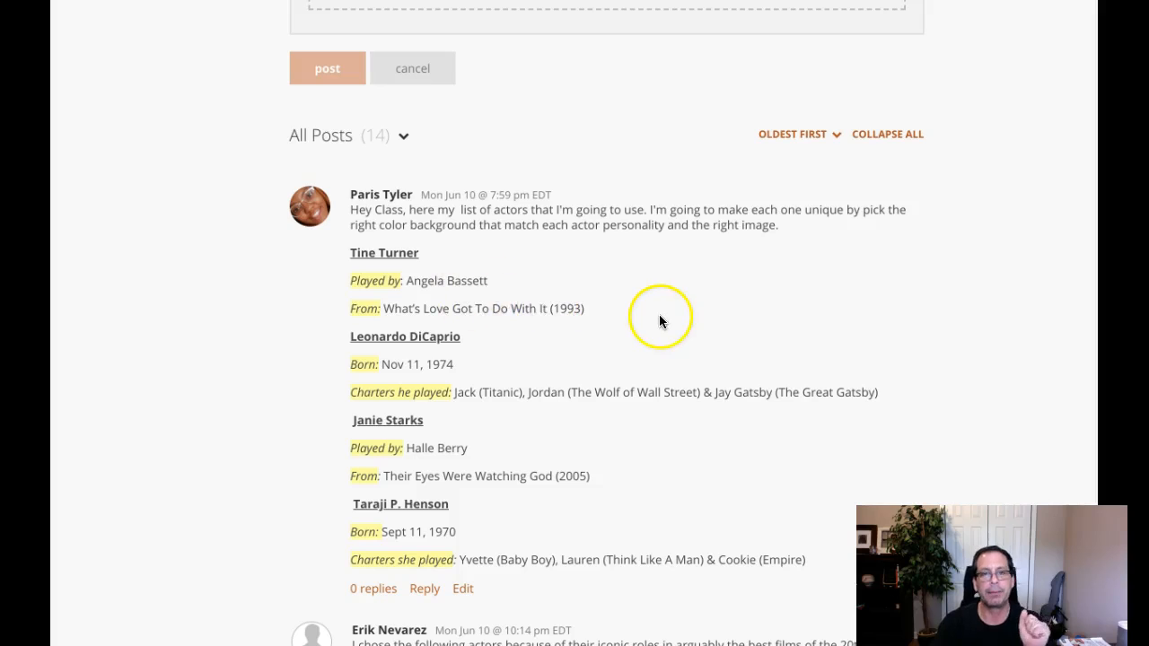
scroll(down, 3)
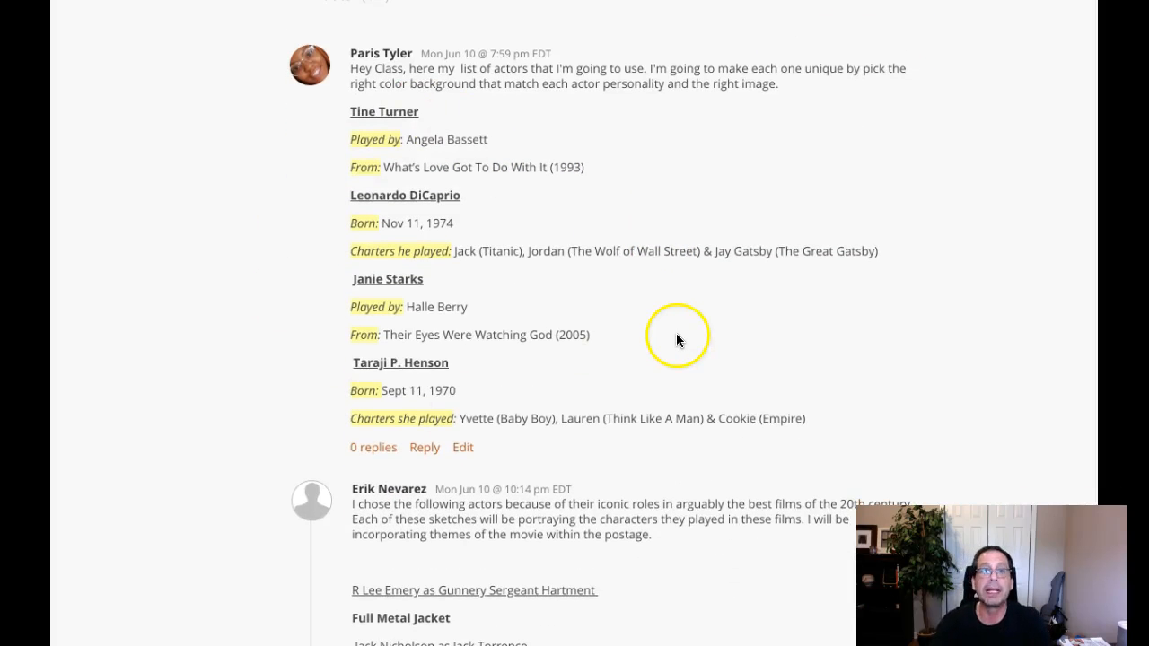
mouse_move(665, 316)
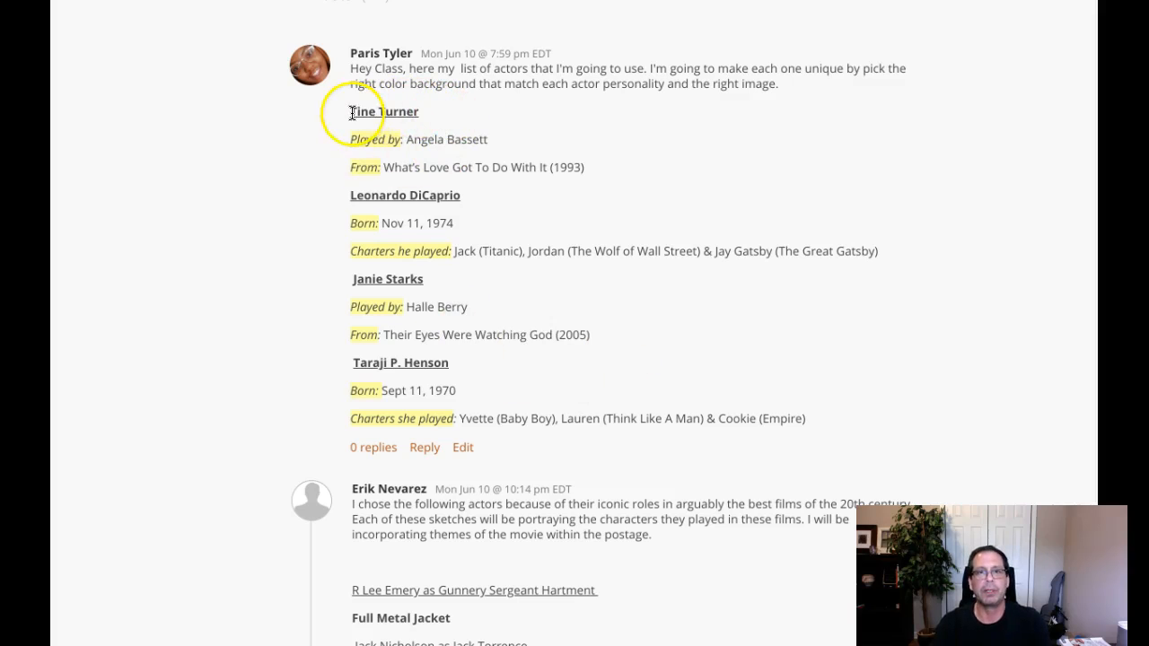
mouse_move(447, 146)
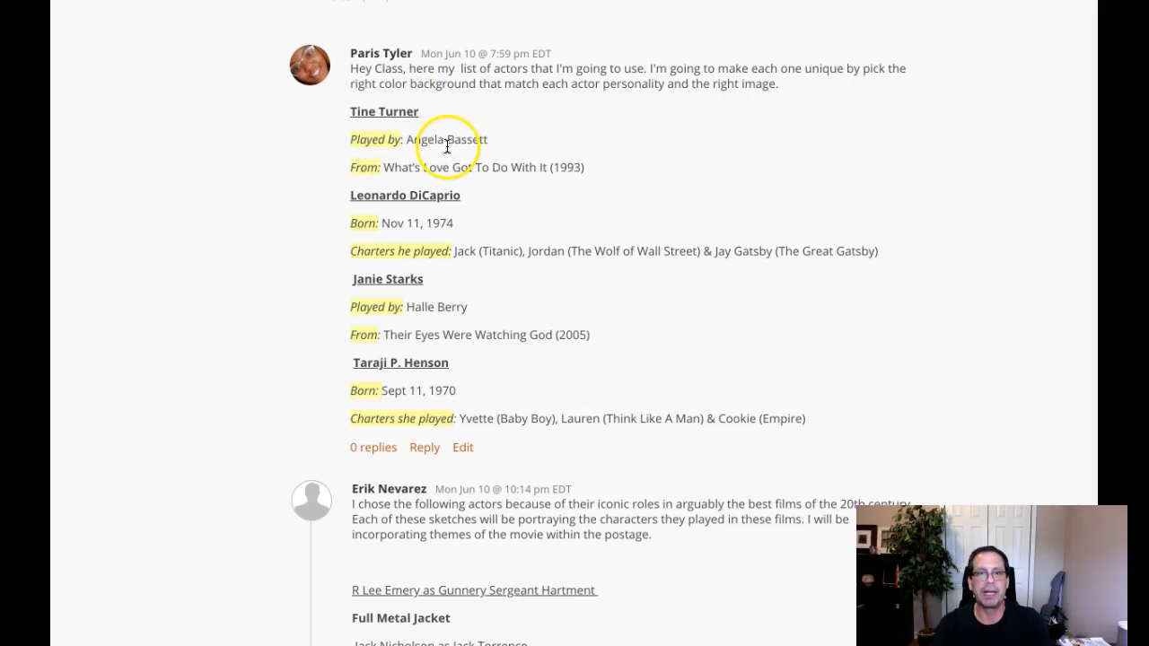
mouse_move(401, 132)
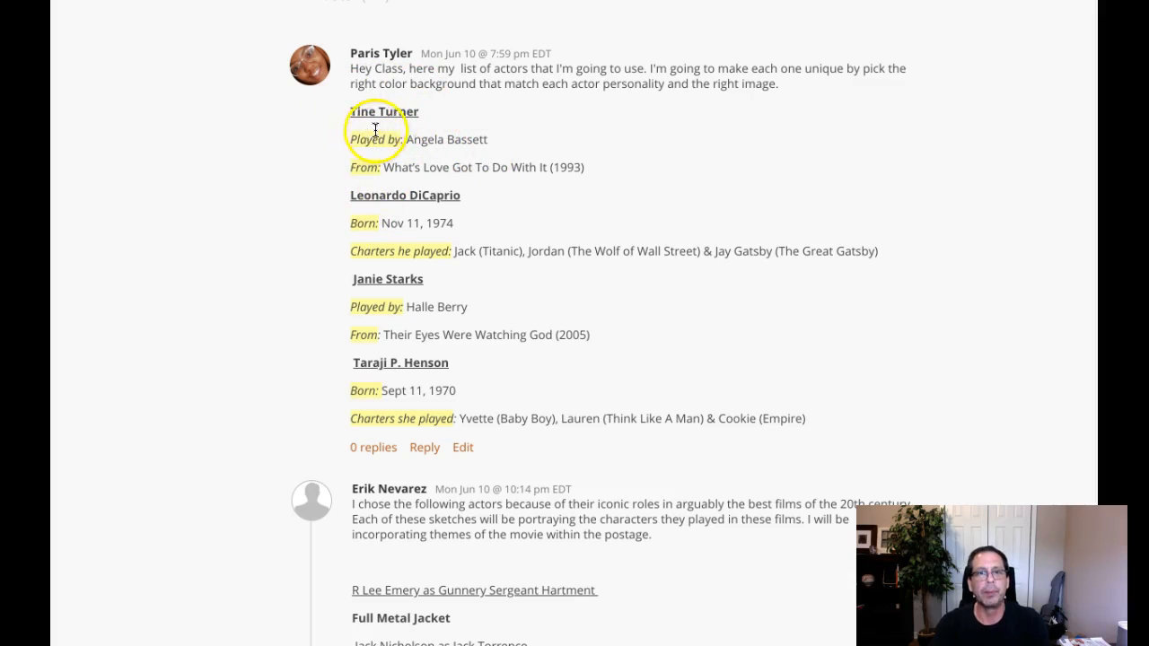
mouse_move(339, 116)
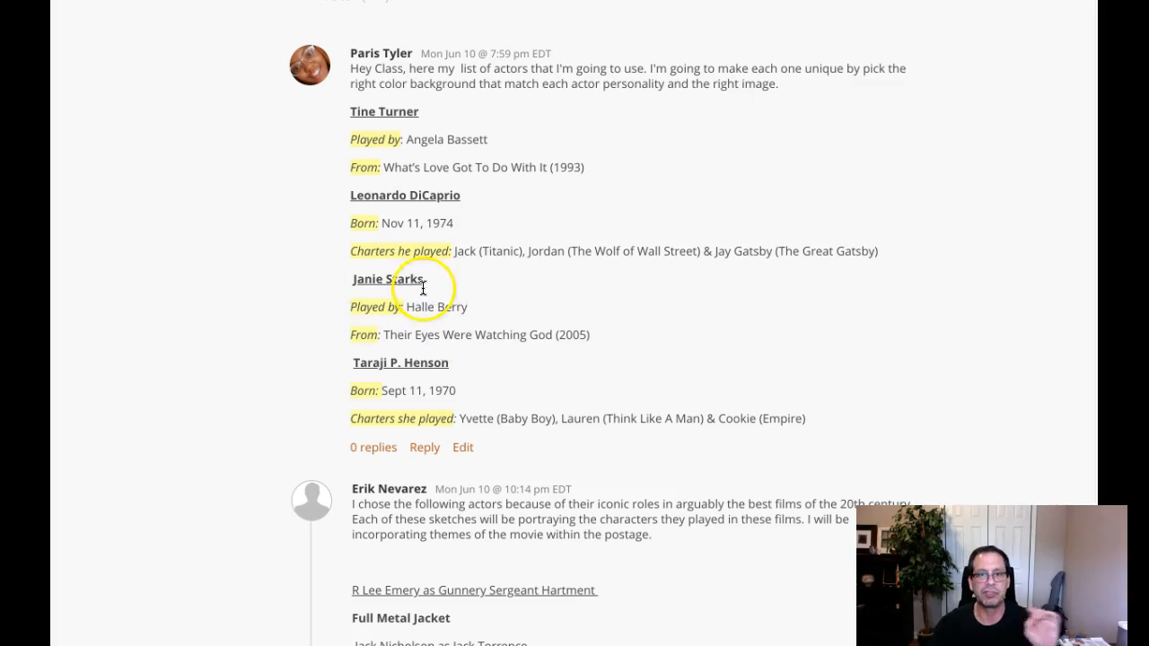
mouse_move(404, 377)
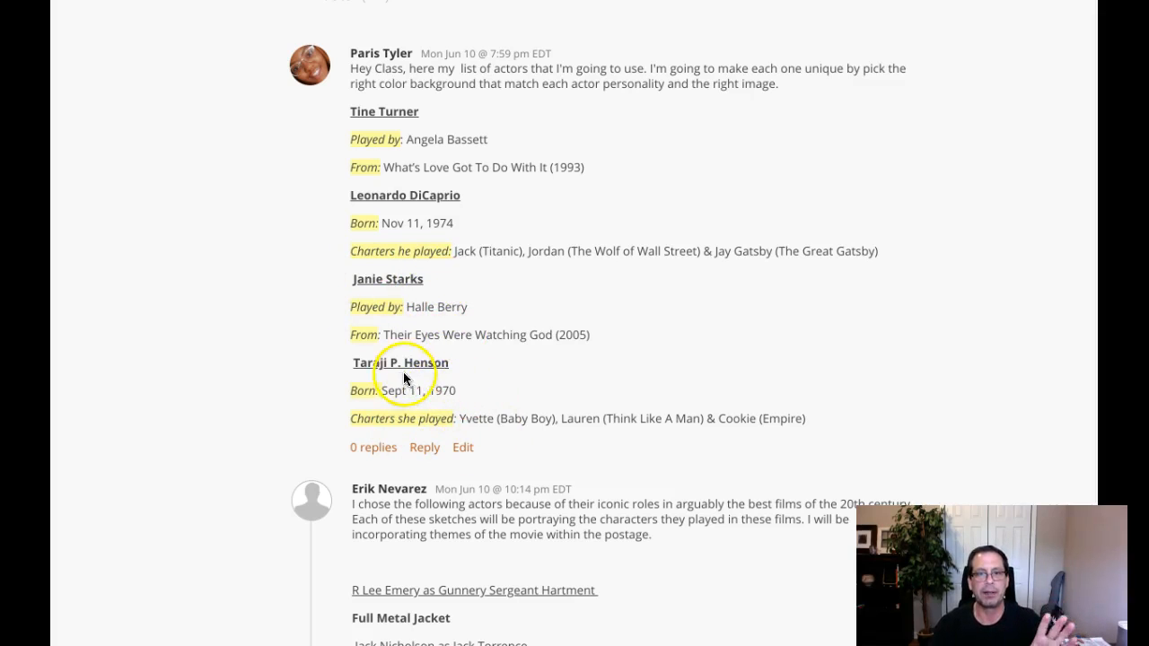
mouse_move(671, 413)
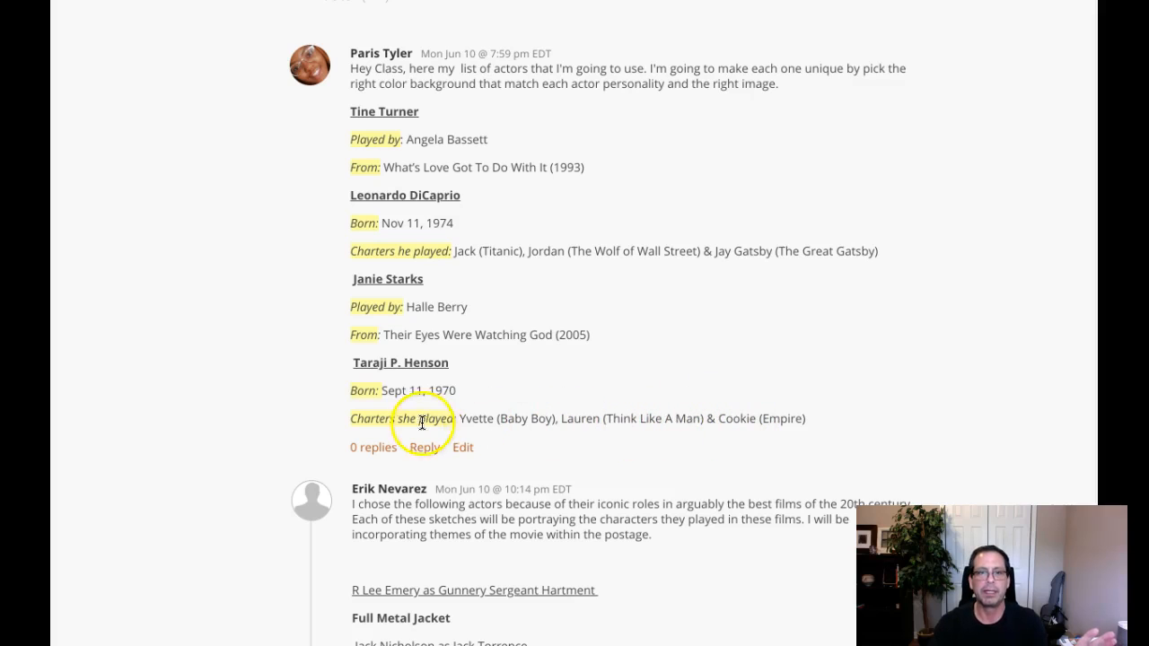
scroll(down, 3)
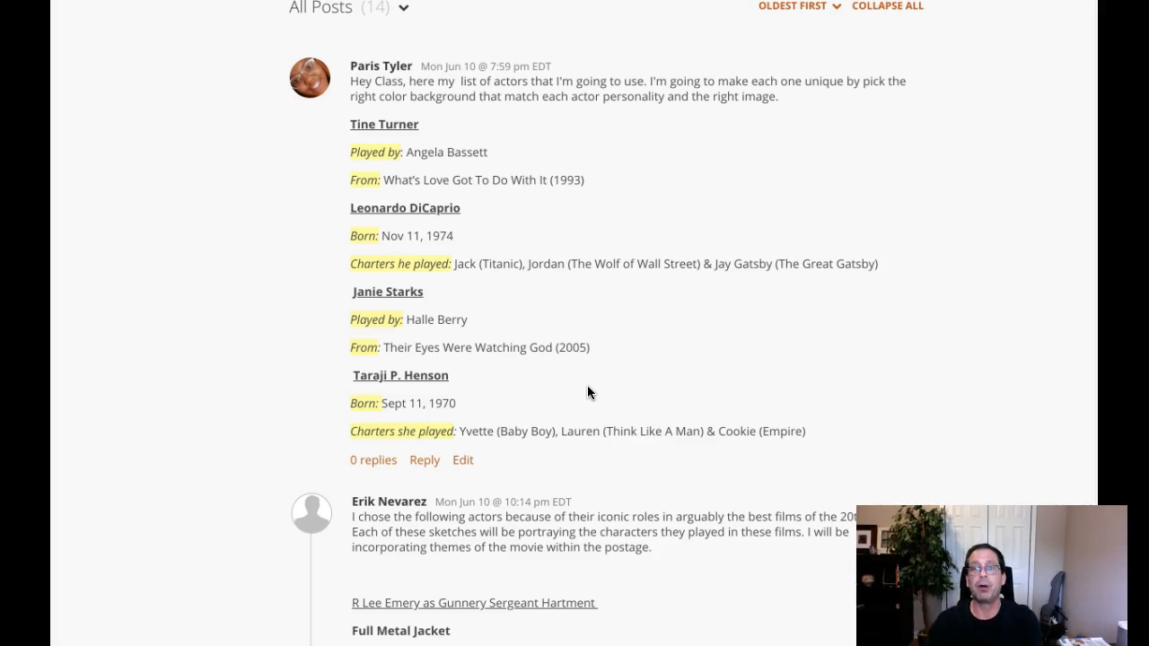
scroll(down, 3)
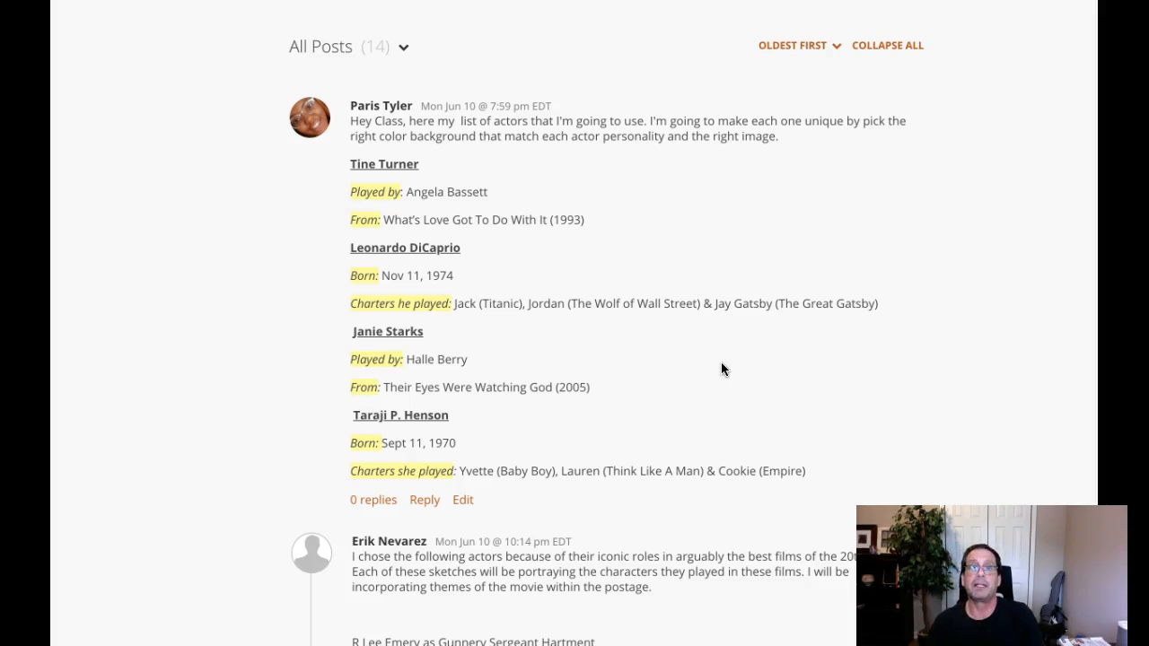
click(750, 289)
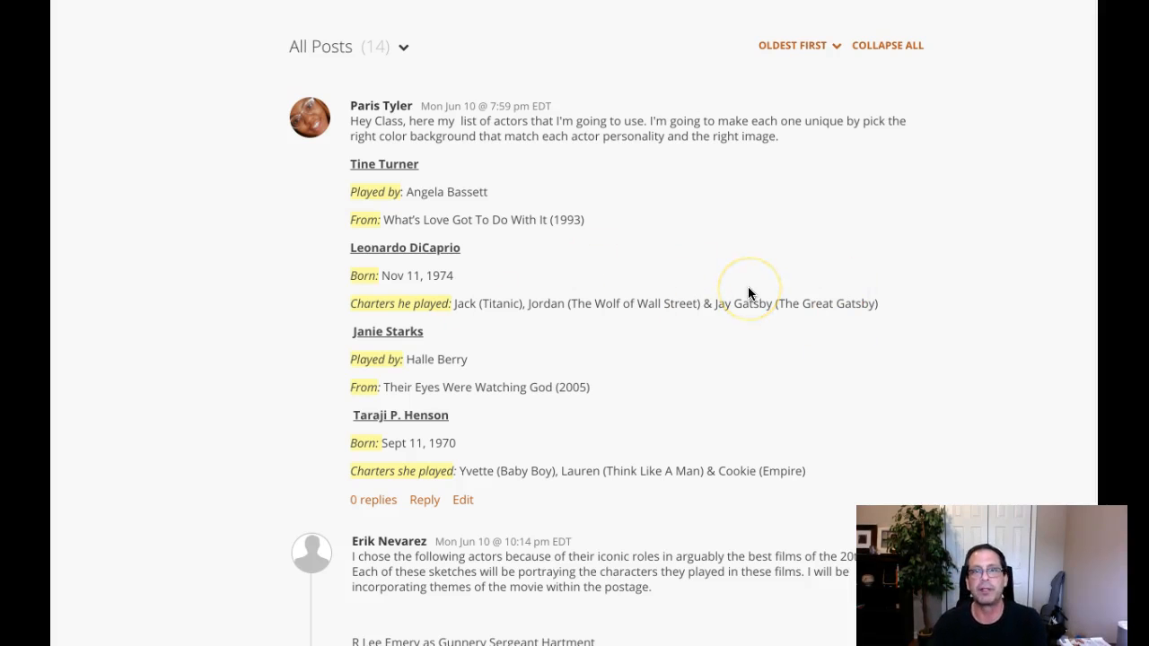